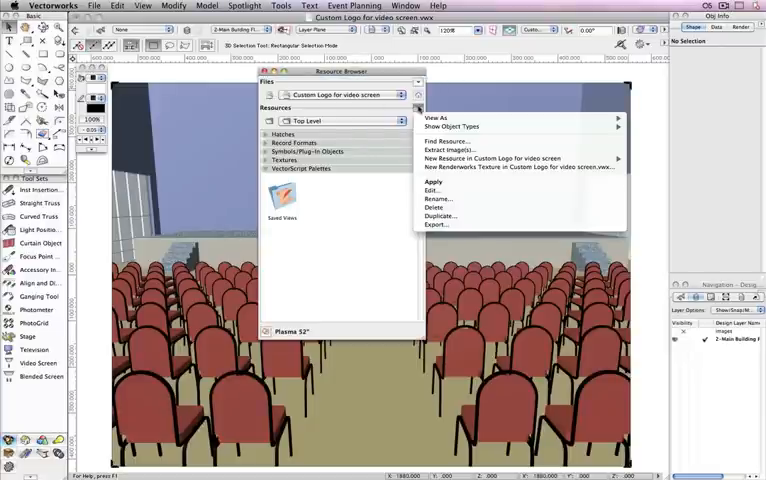
pyautogui.moveTo(490, 157)
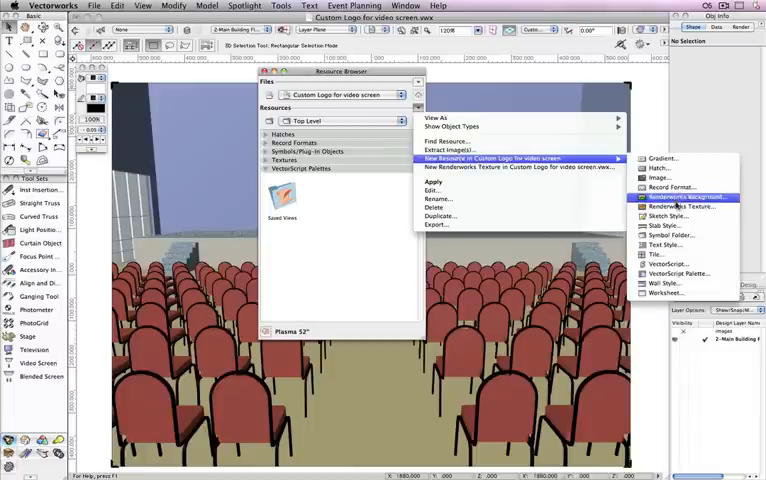
# Step: Create a Renderworks texture named 'logo' with its colour shader set to Image
pyautogui.click(669, 207)
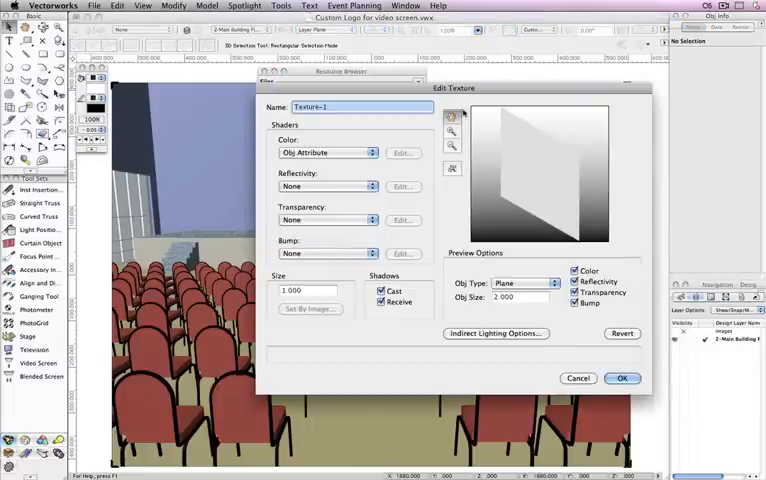
pyautogui.write('logo')
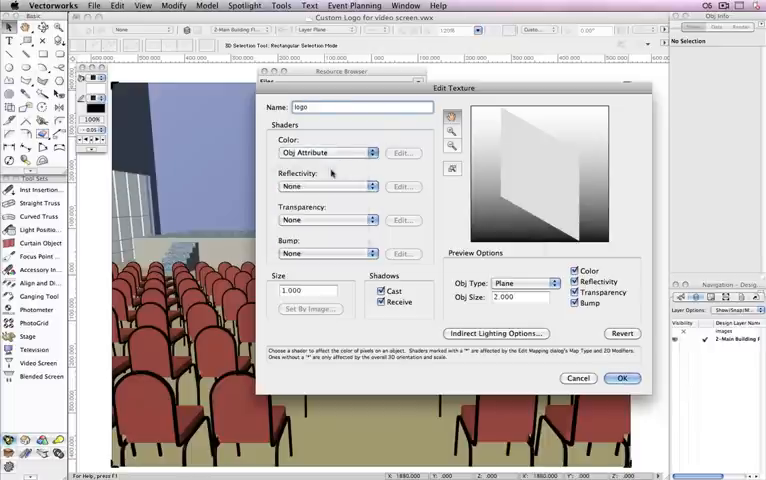
pyautogui.click(325, 152)
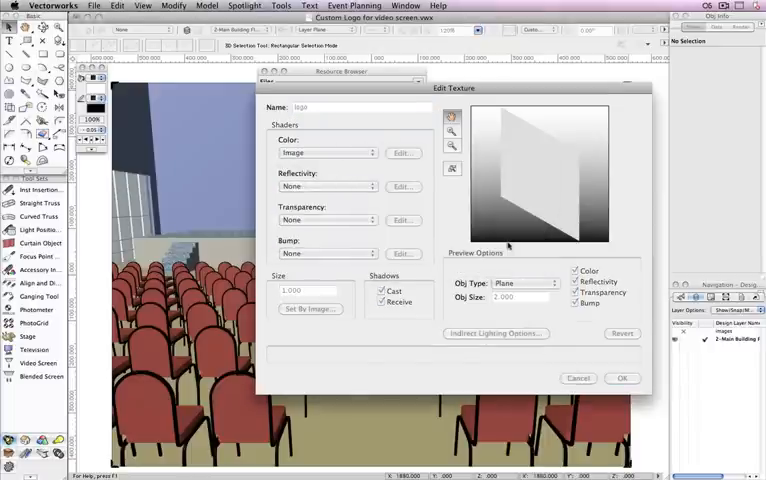
# Step: Load the theatre logo picture as the colour image and set its vertical tiling
pyautogui.click(403, 153)
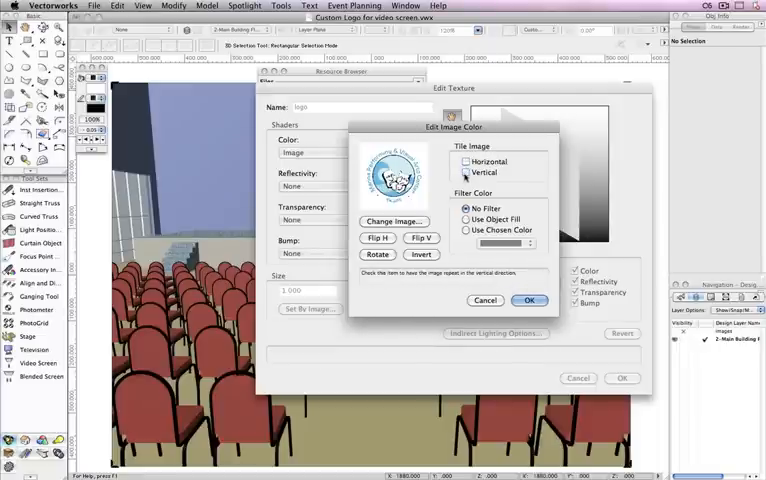
pyautogui.click(529, 300)
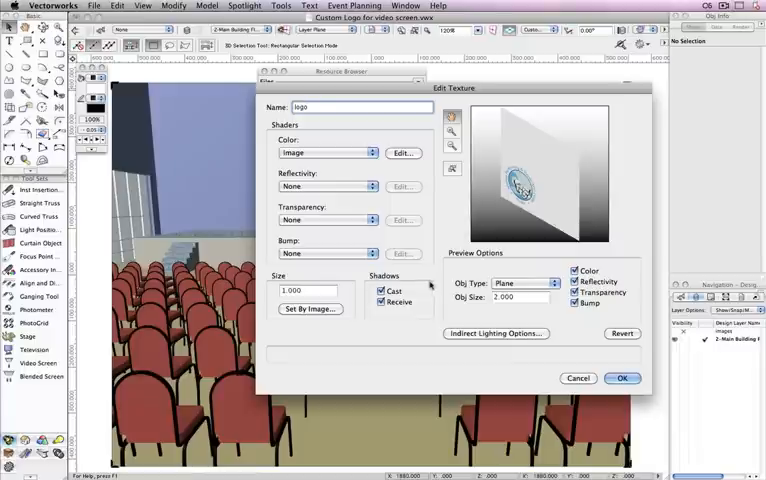
# Step: Keep the logo texture's reflectivity at None and save it
pyautogui.click(328, 186)
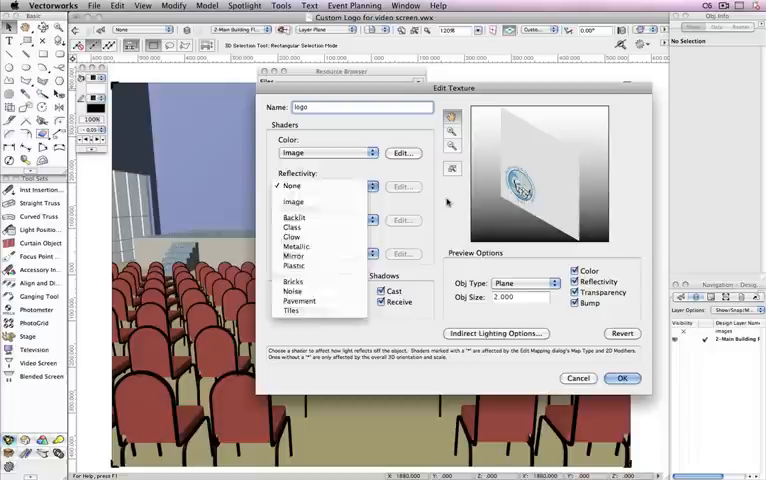
pyautogui.click(291, 187)
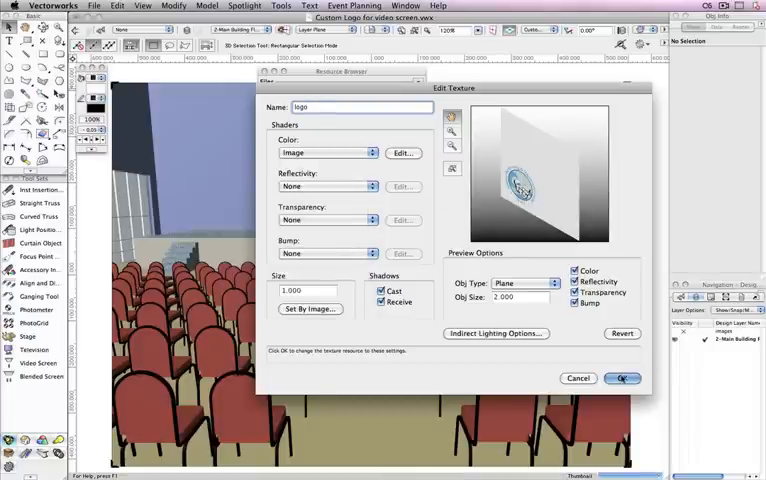
pyautogui.click(621, 378)
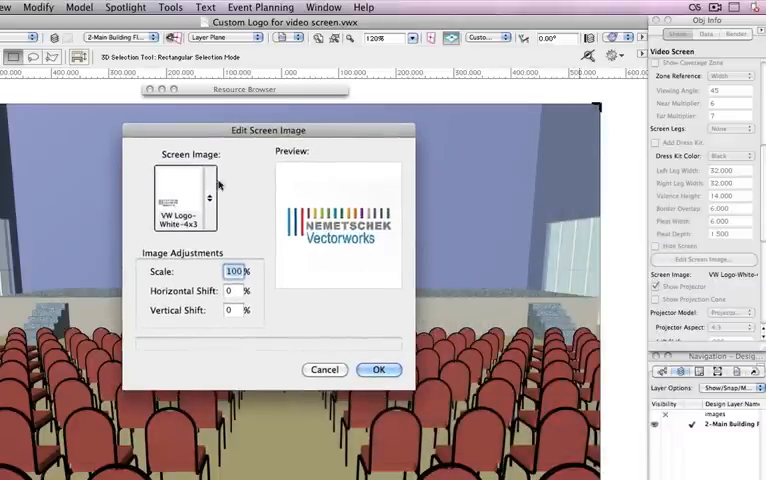
# Step: Use the logo texture as the screen image at 80% scale with horizontal shift 1
pyautogui.click(207, 195)
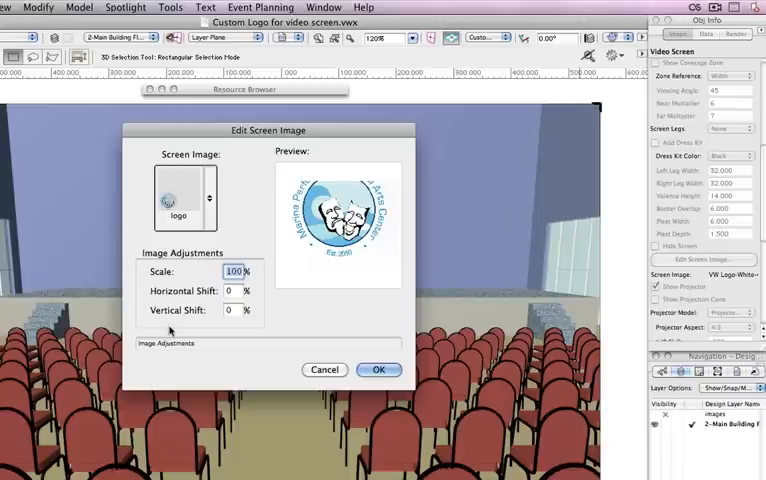
pyautogui.write('80')
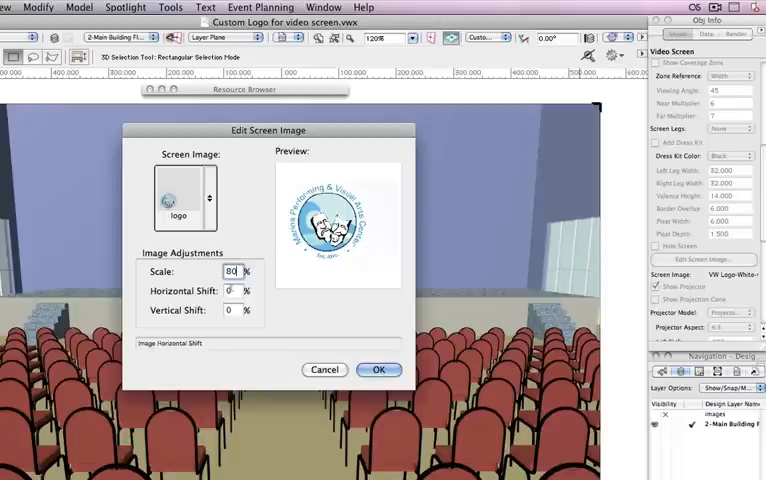
pyautogui.click(233, 291)
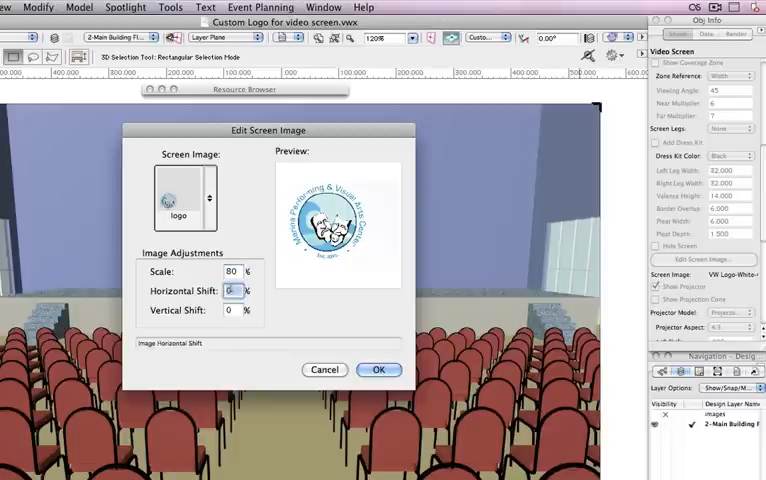
pyautogui.write('1')
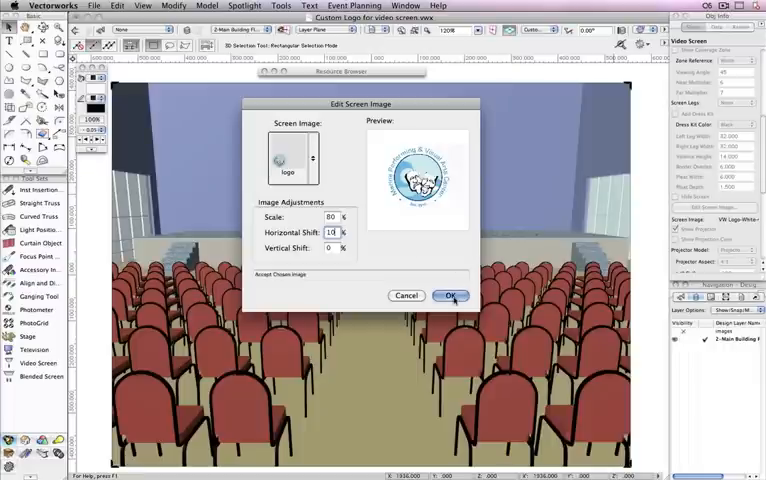
pyautogui.click(451, 295)
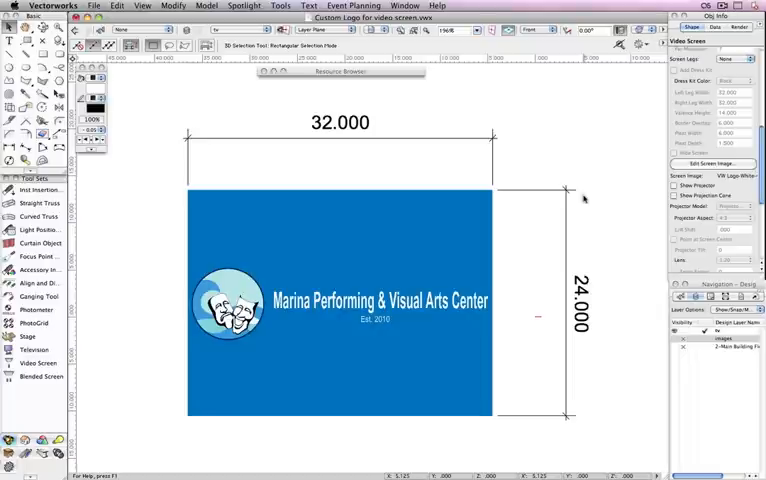
pyautogui.moveTo(592, 156)
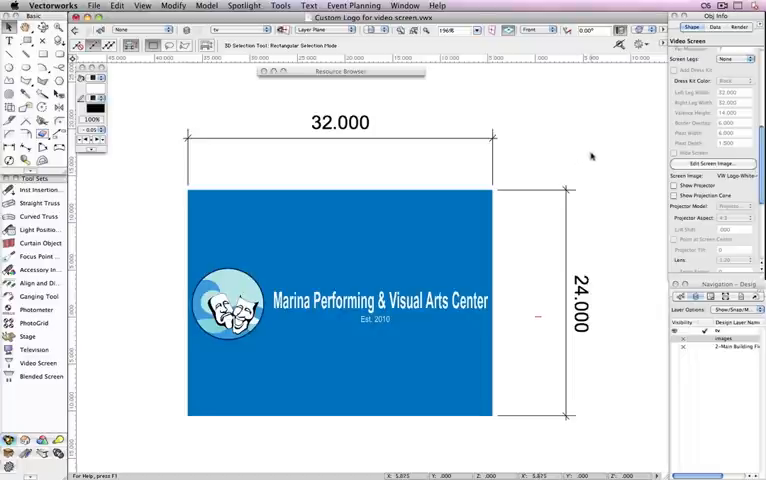